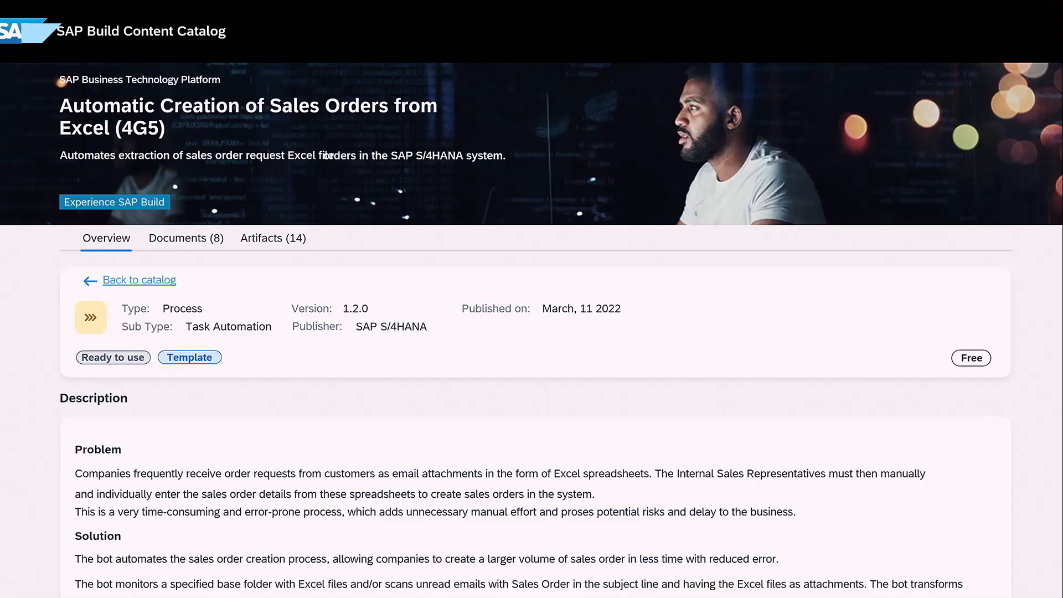
scroll("down", 3)
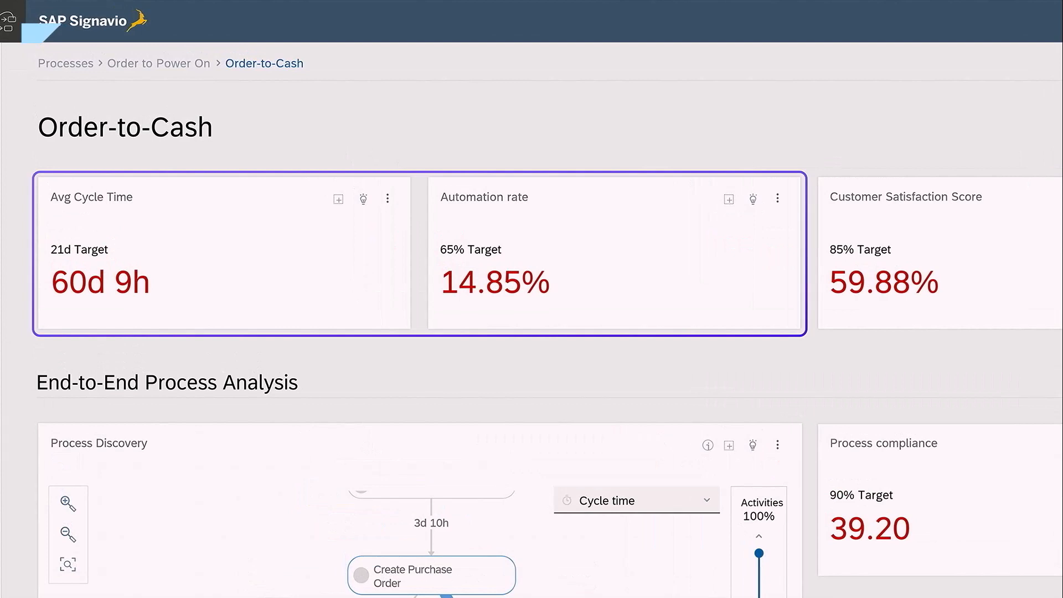
scroll("down", 3)
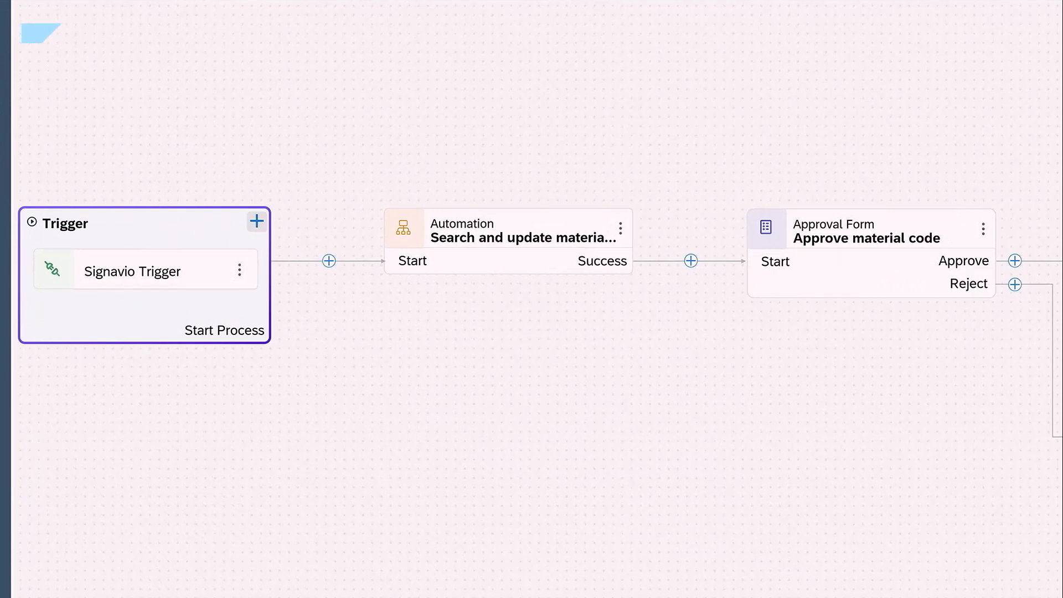
left_click(508, 240)
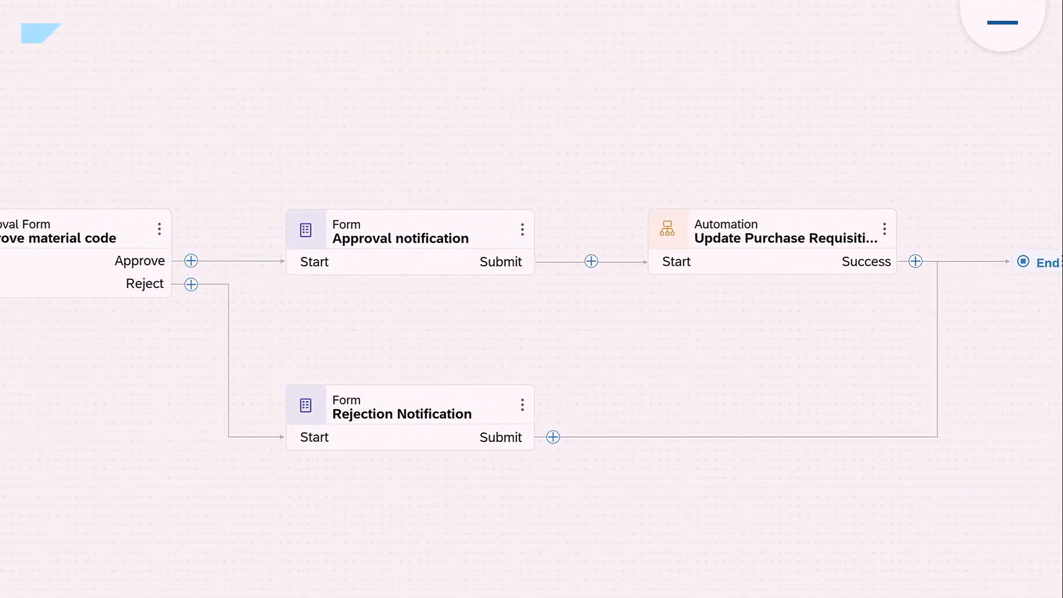
left_click(771, 242)
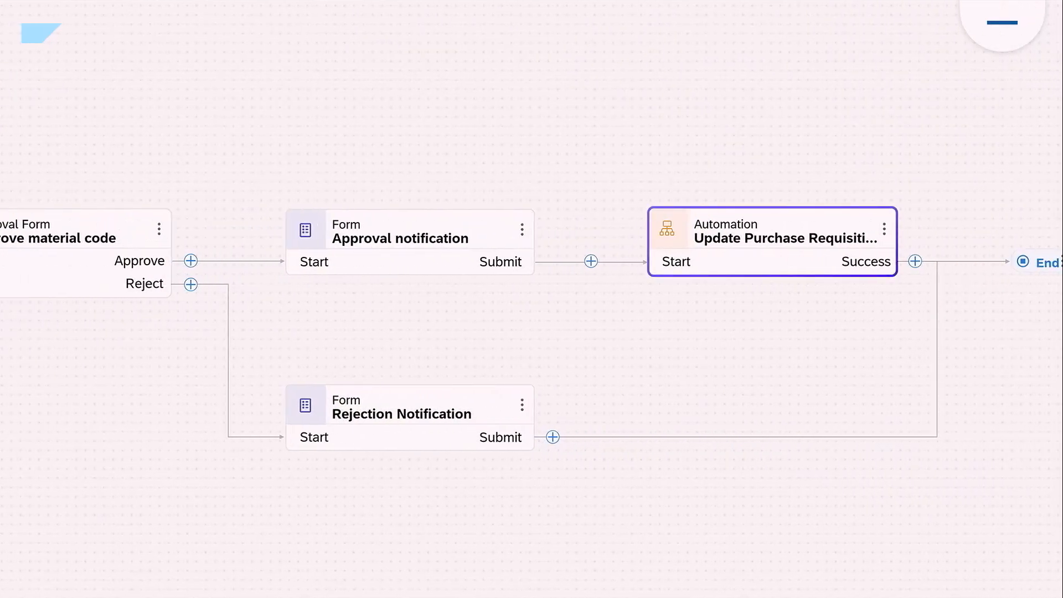